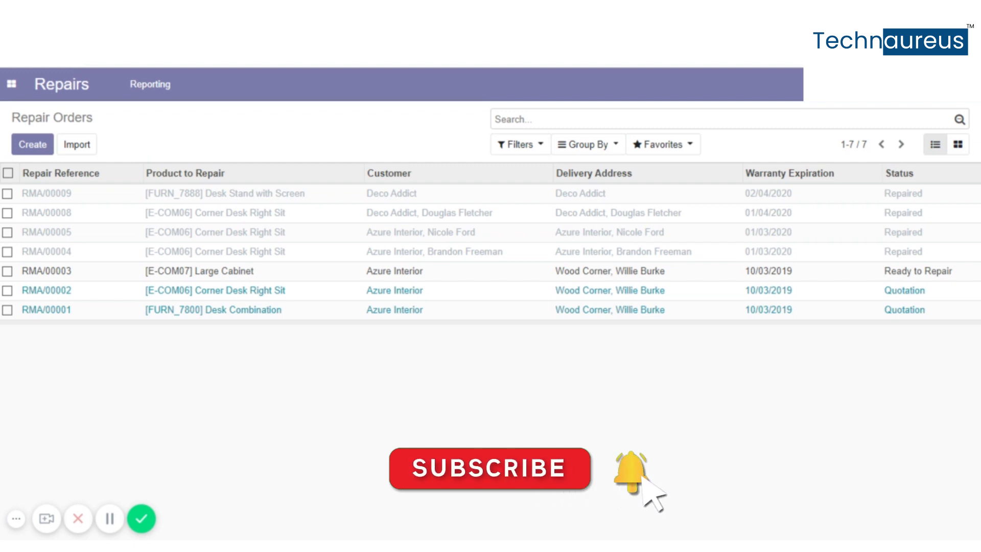
mouse_move(201, 471)
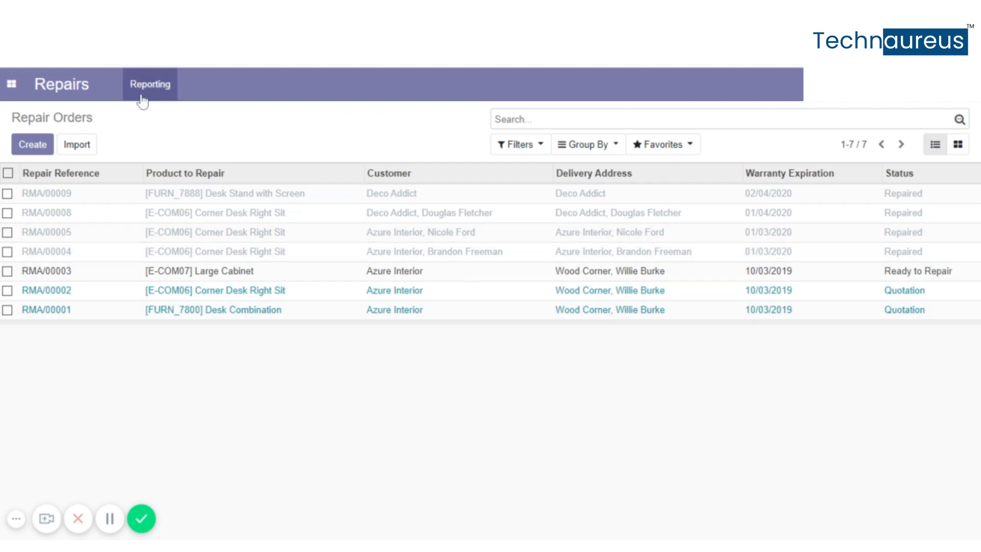
- Open the repairs analysis and split the Corner Desk Right Sit row by Customer
left_click(149, 84)
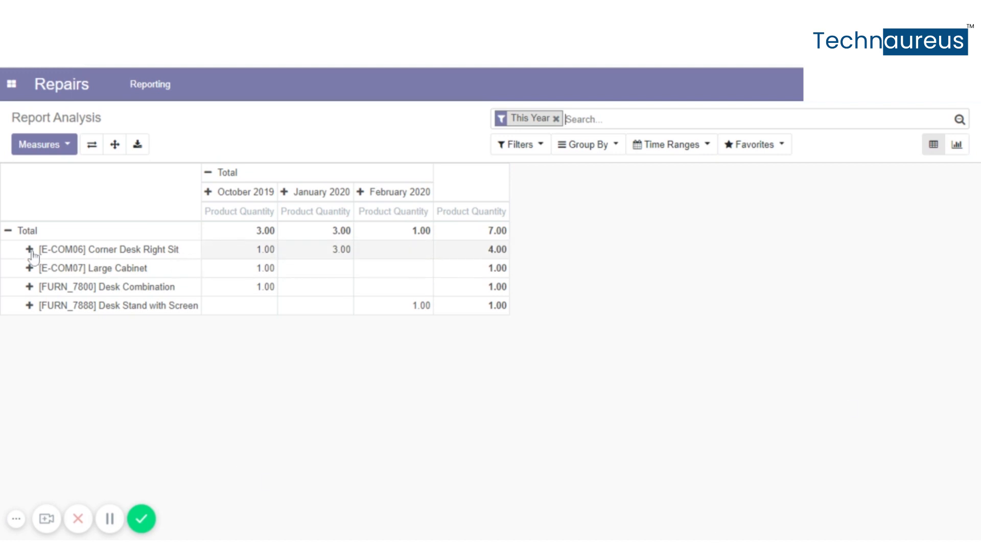
mouse_move(244, 250)
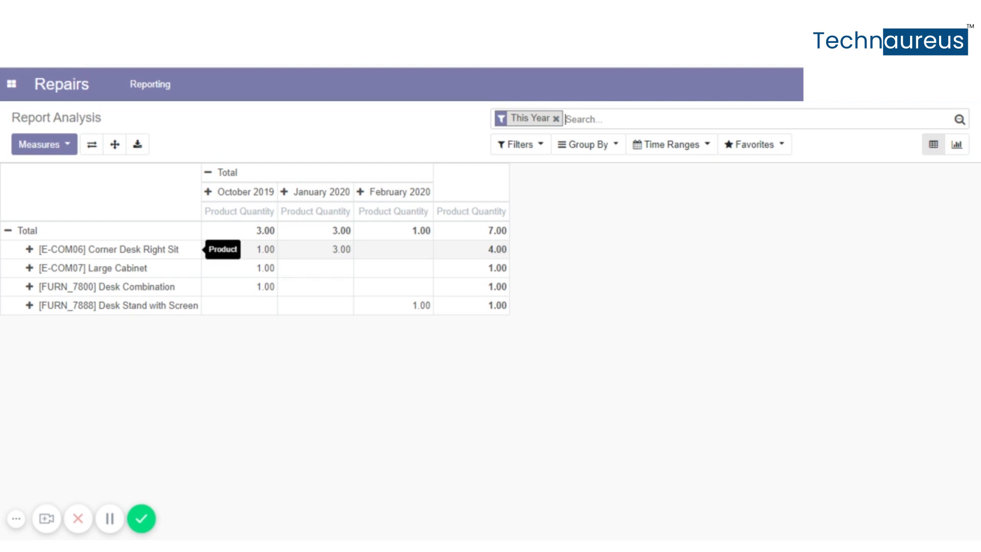
left_click(29, 250)
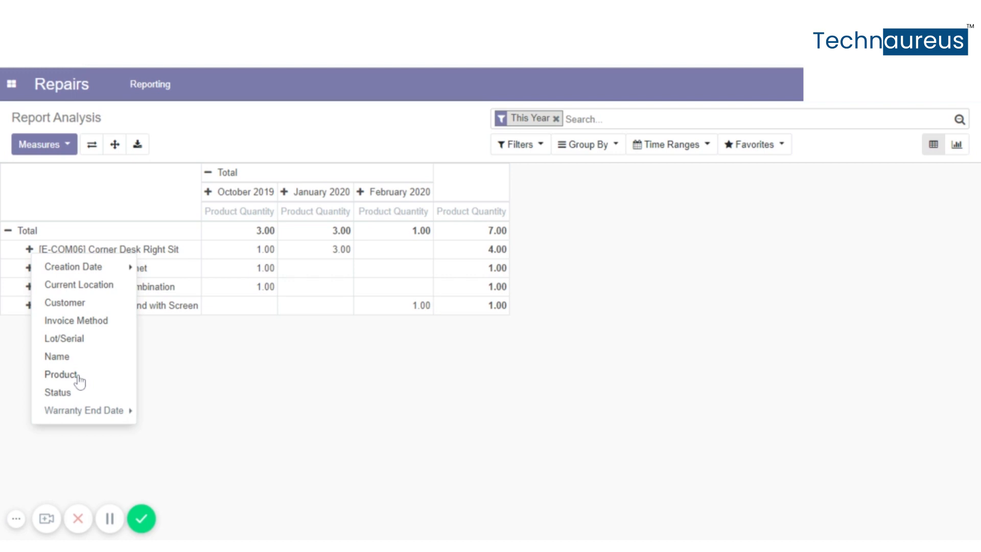
mouse_move(64, 302)
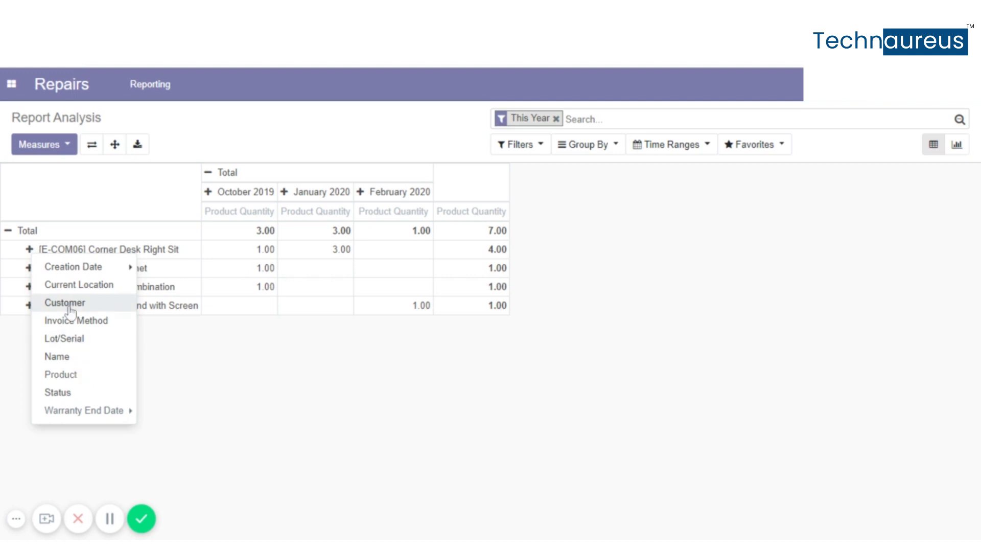
left_click(63, 302)
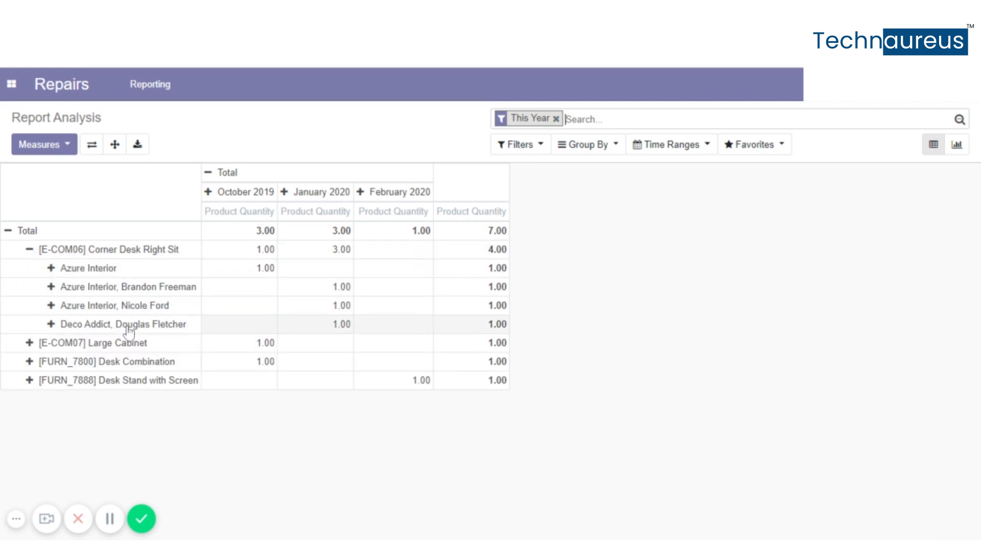
mouse_move(235, 364)
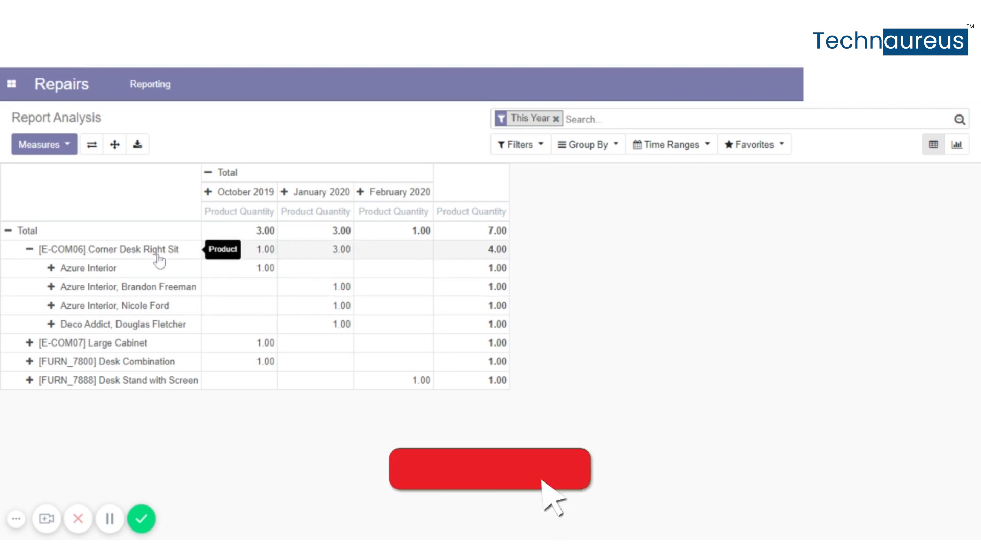
- Expand the grouping further and switch the report to the graph view
left_click(137, 144)
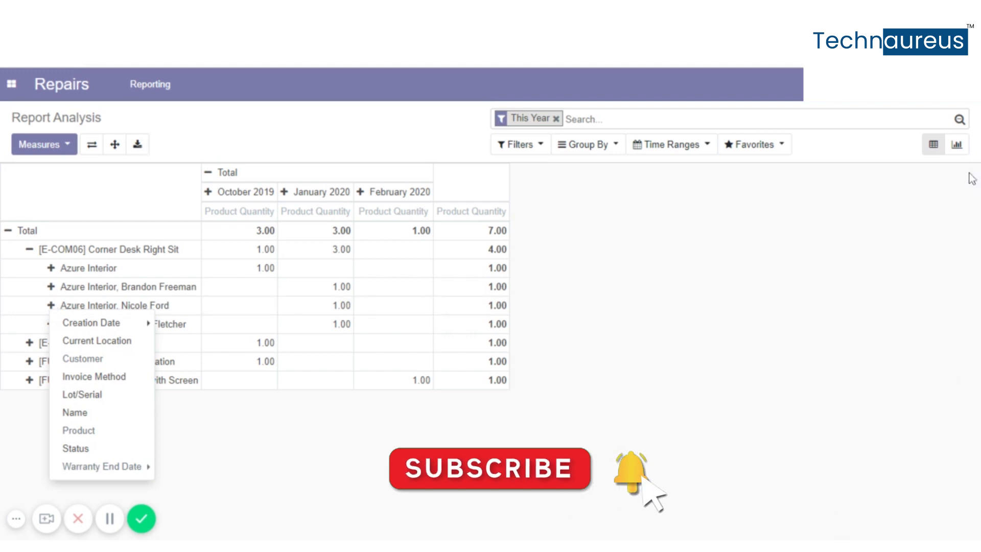
left_click(954, 144)
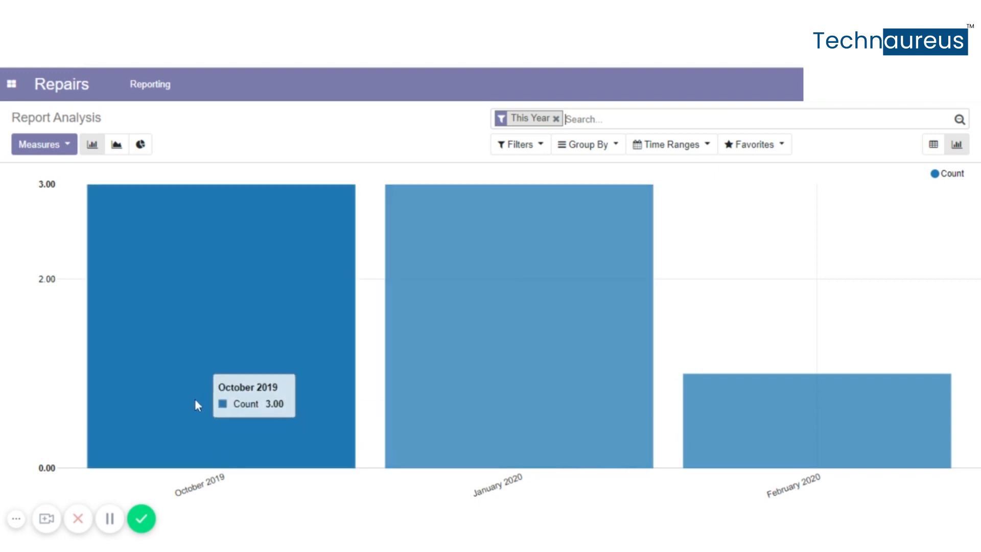
mouse_move(912, 432)
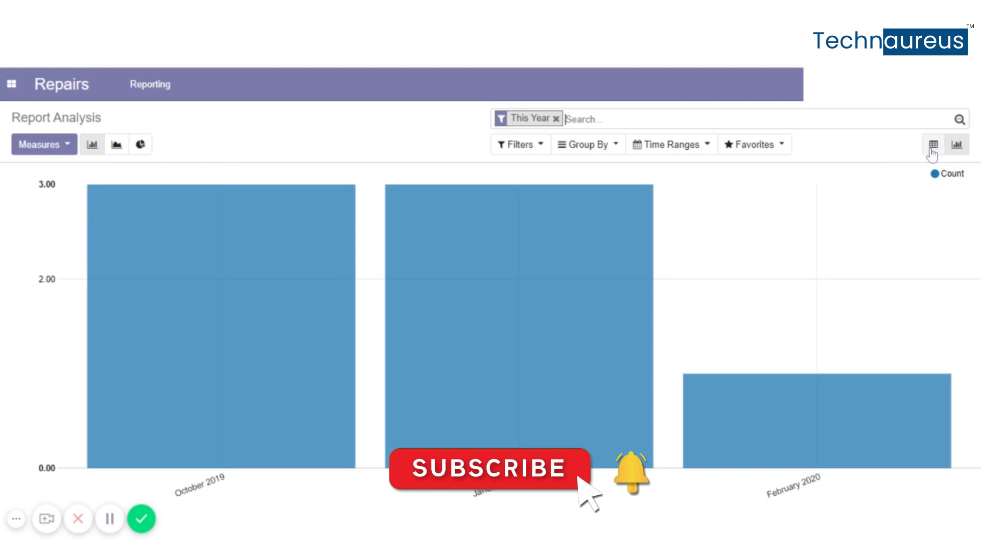
- Return the repairs report from the bar chart to the pivot table
left_click(933, 144)
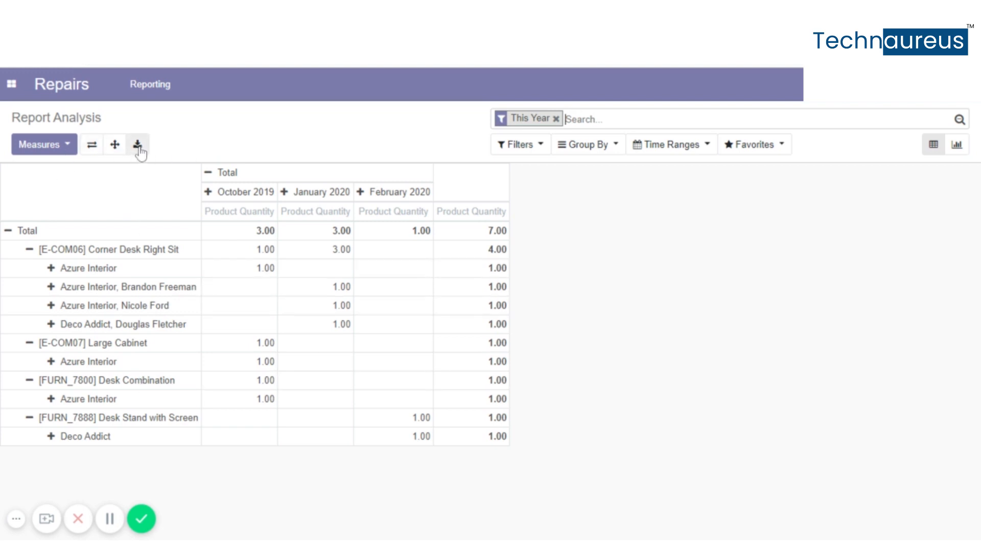
mouse_move(138, 144)
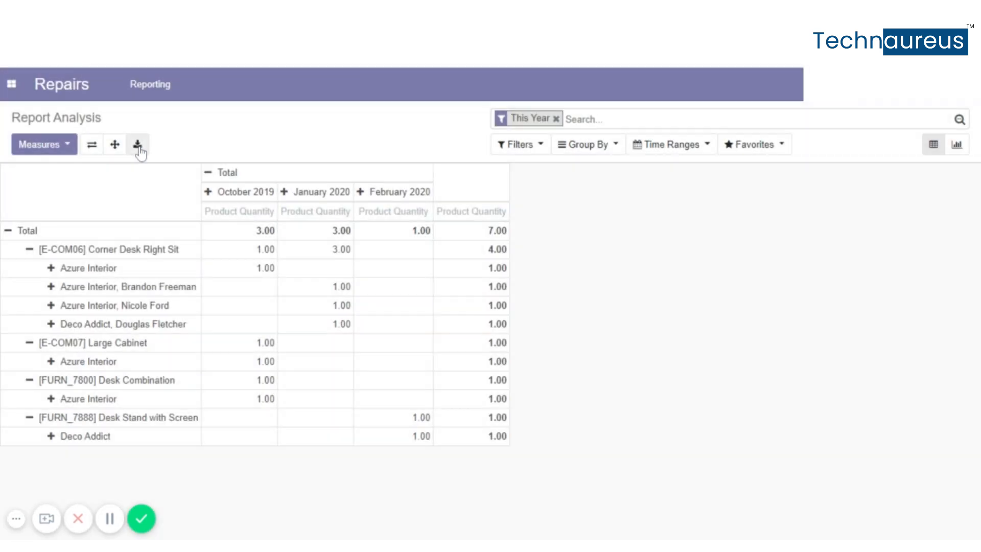
- Download the product-by-customer pivot table as an xlsx file
left_click(137, 144)
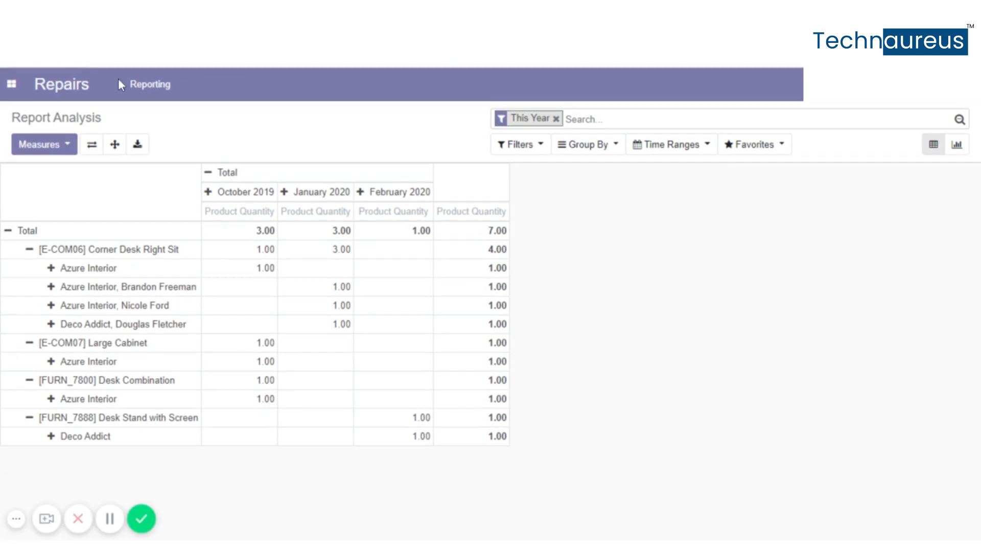
mouse_move(149, 84)
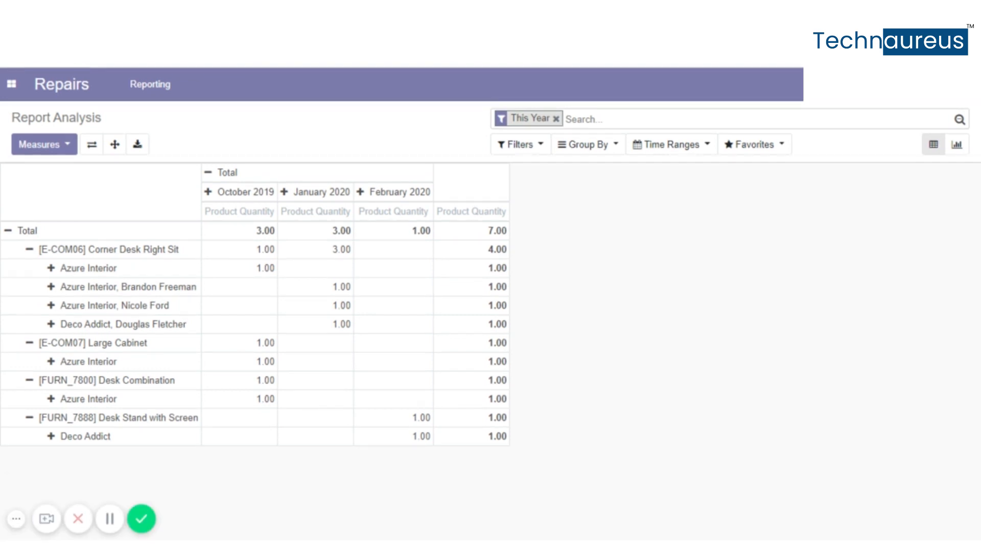